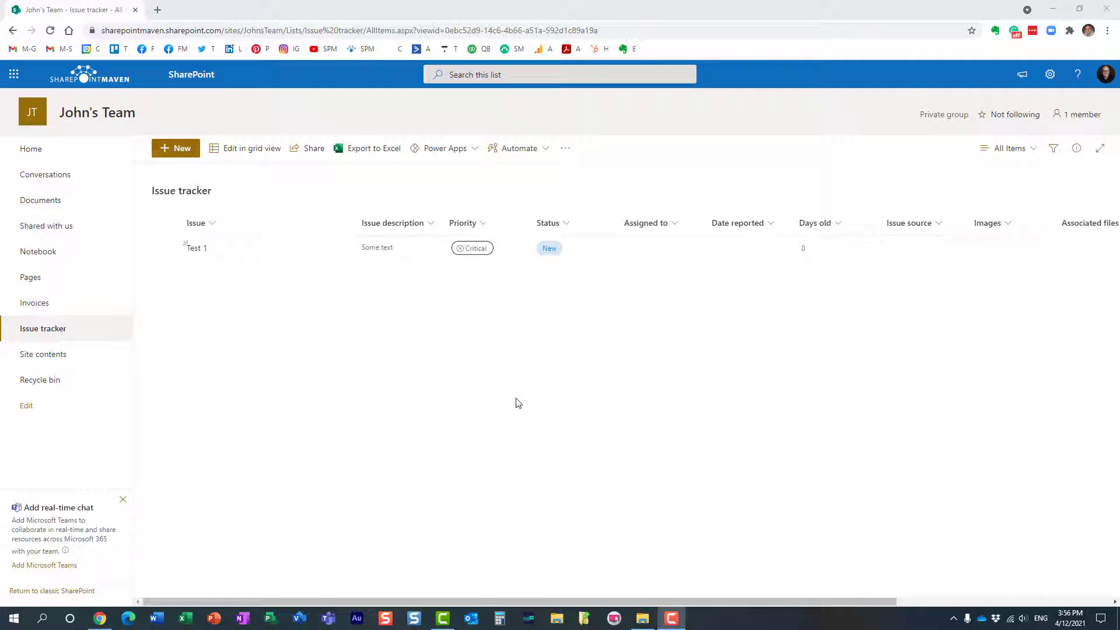
pyautogui.moveTo(395, 256)
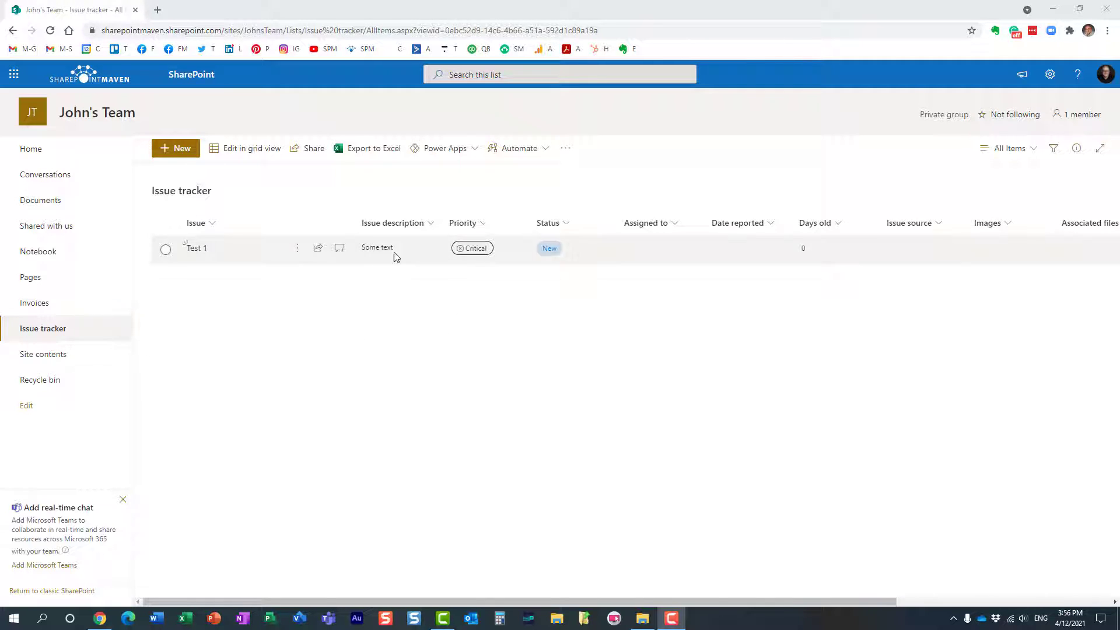
pyautogui.moveTo(357, 183)
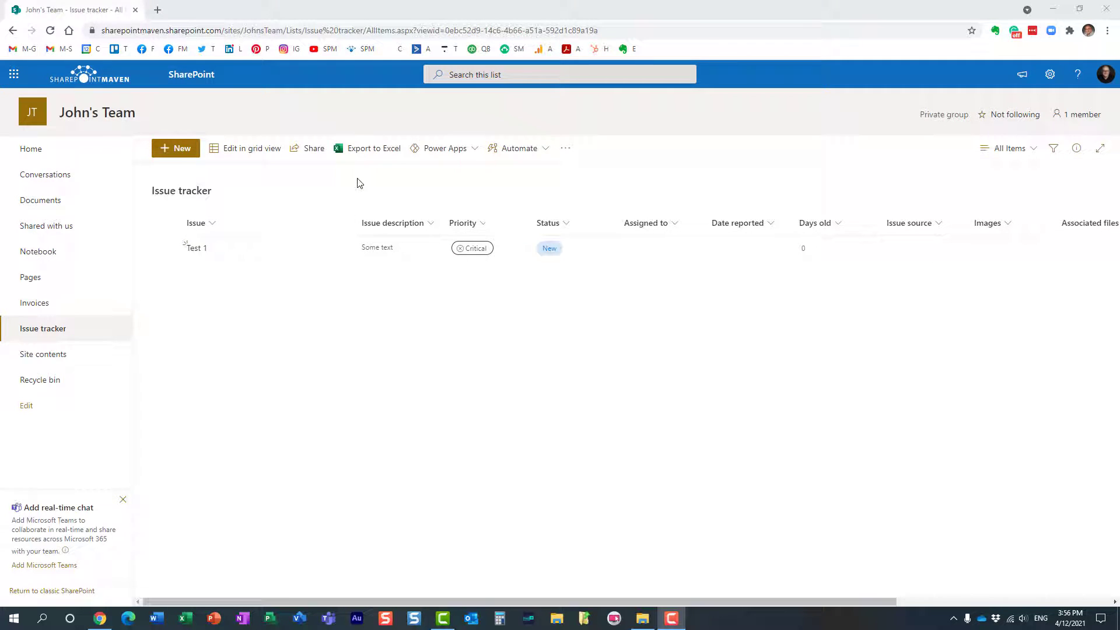
pyautogui.moveTo(345, 196)
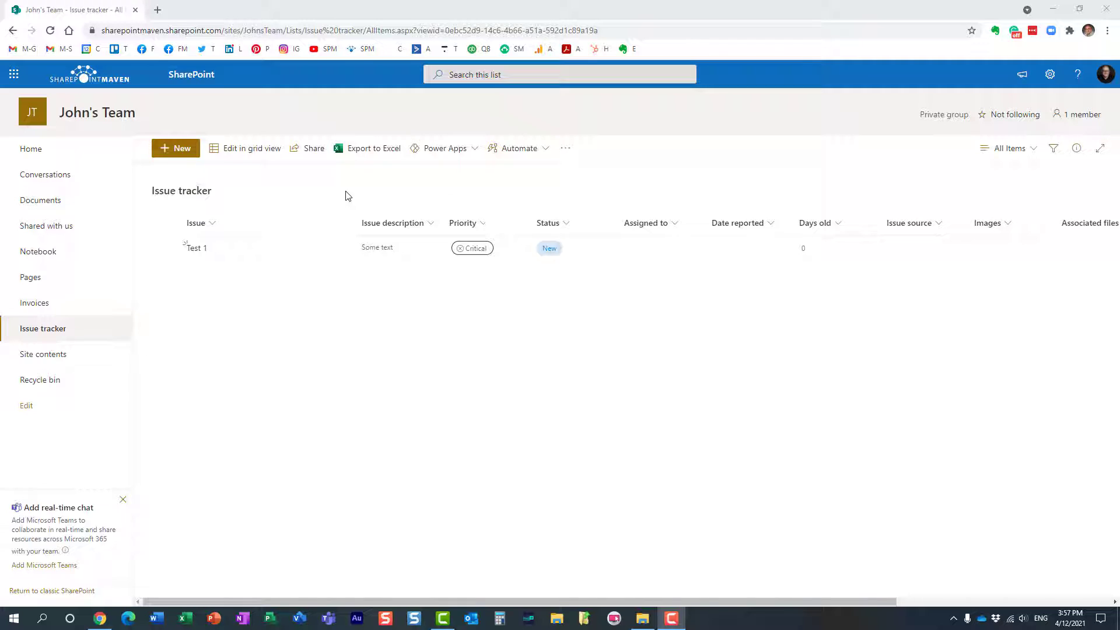
pyautogui.moveTo(538, 346)
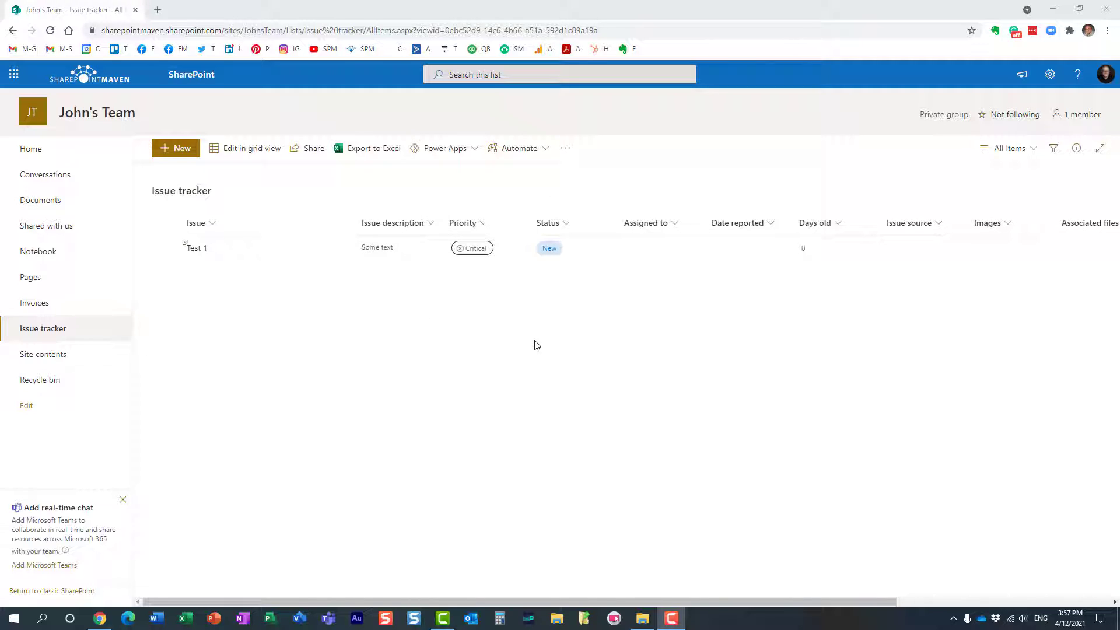
pyautogui.moveTo(429, 248)
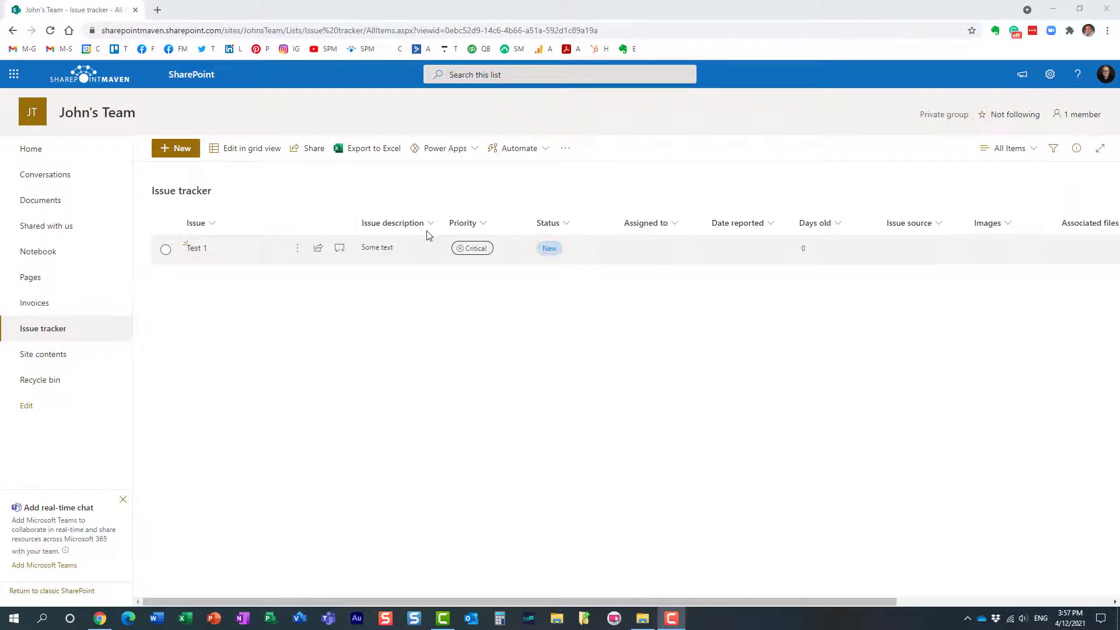
# - Start a new item, close it unsaved, and open the Issue description column settings
pyautogui.click(175, 147)
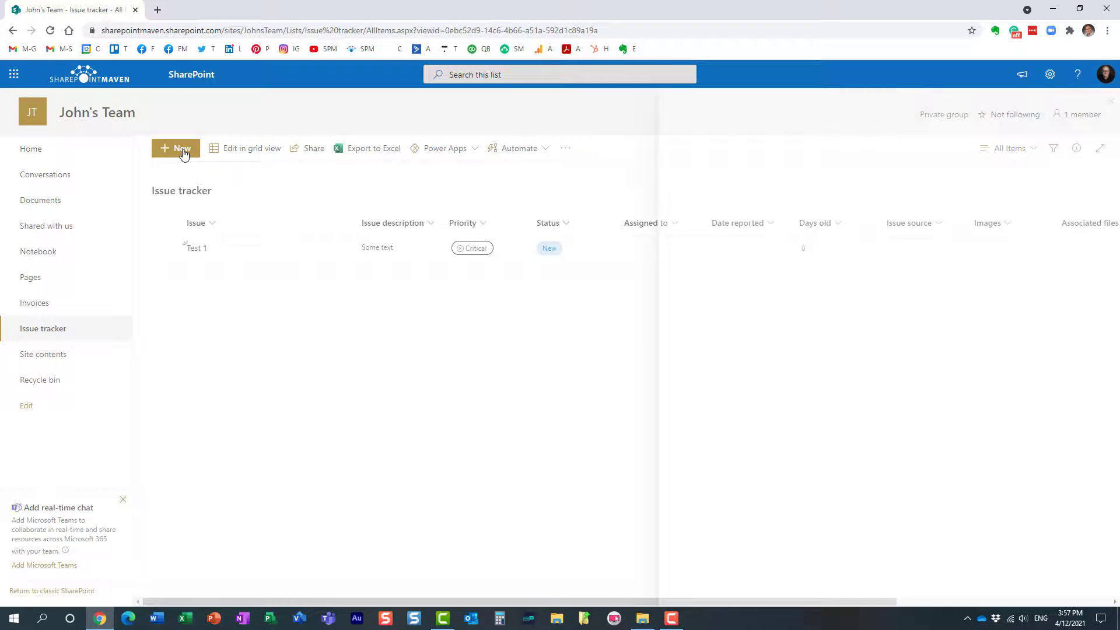
pyautogui.click(175, 148)
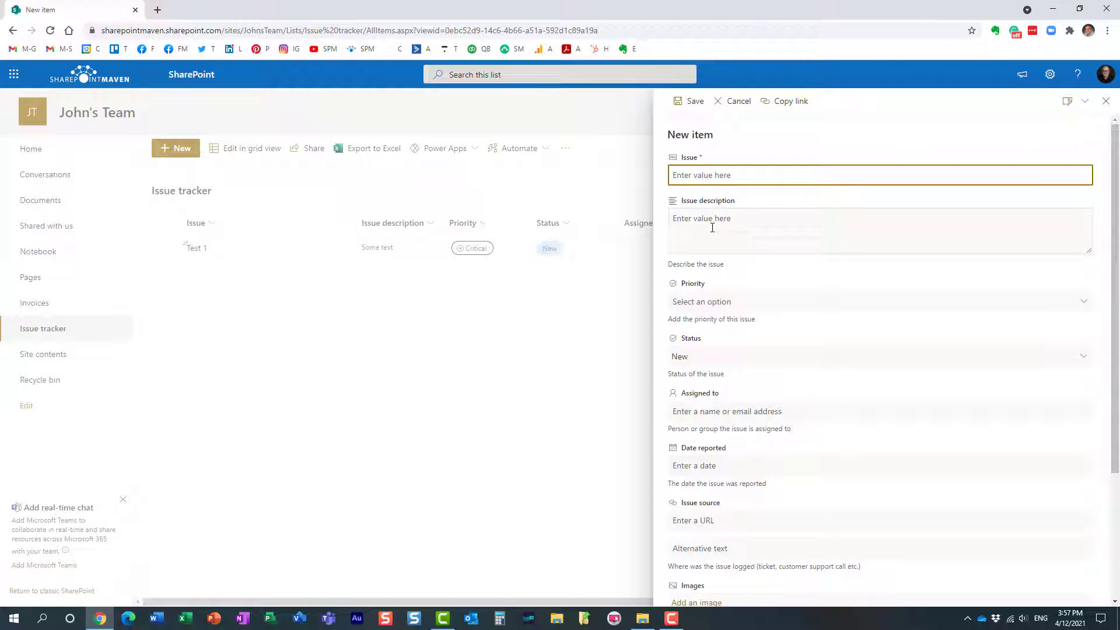
pyautogui.click(785, 230)
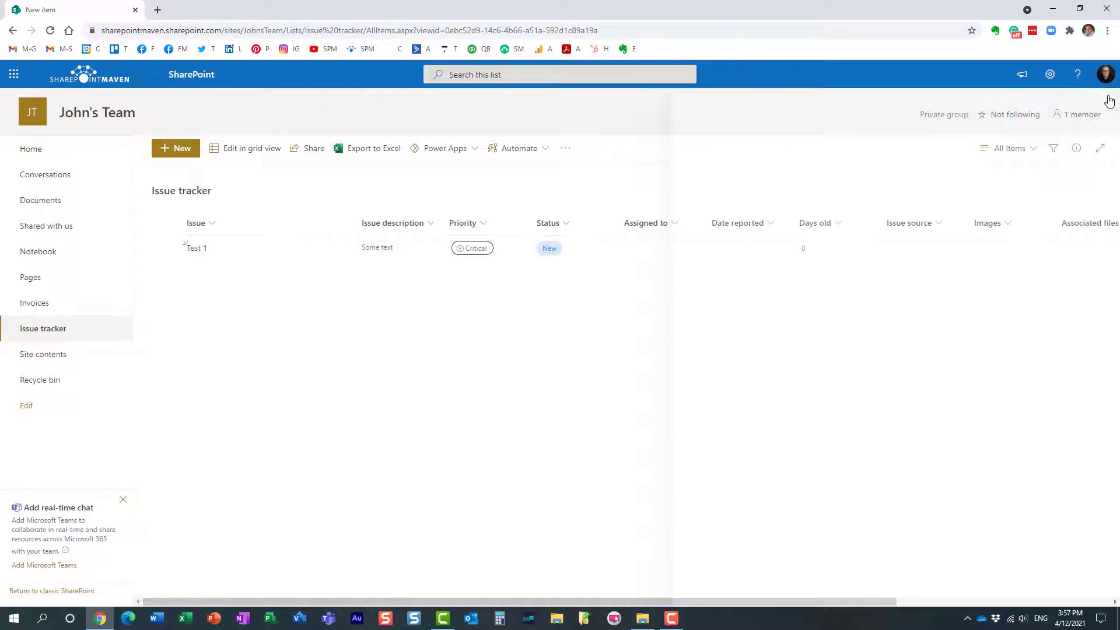
pyautogui.click(430, 222)
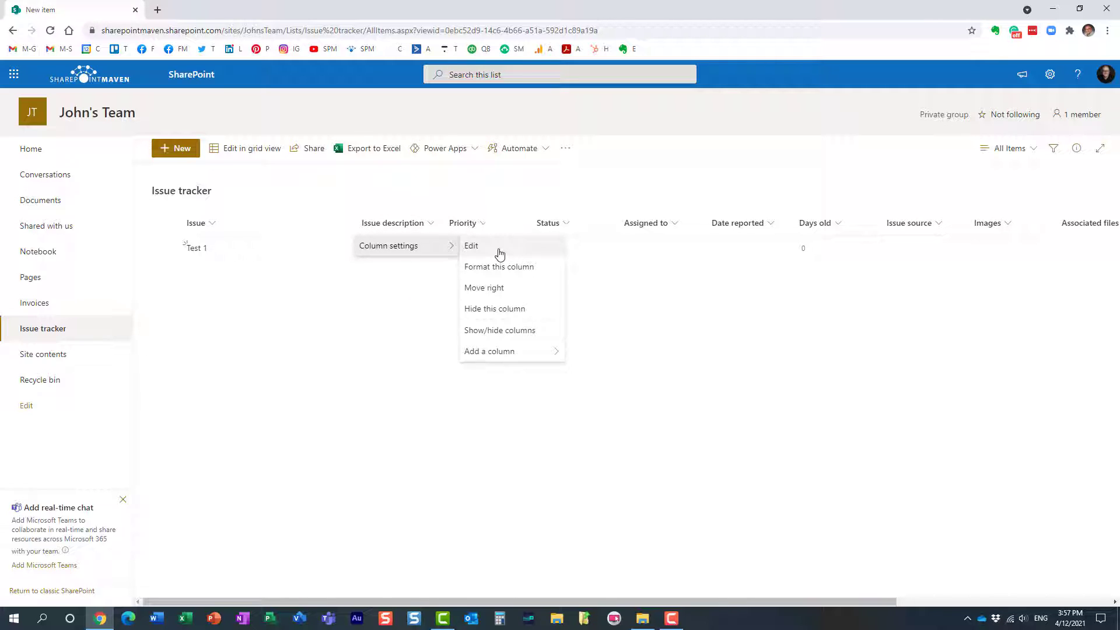
pyautogui.click(472, 246)
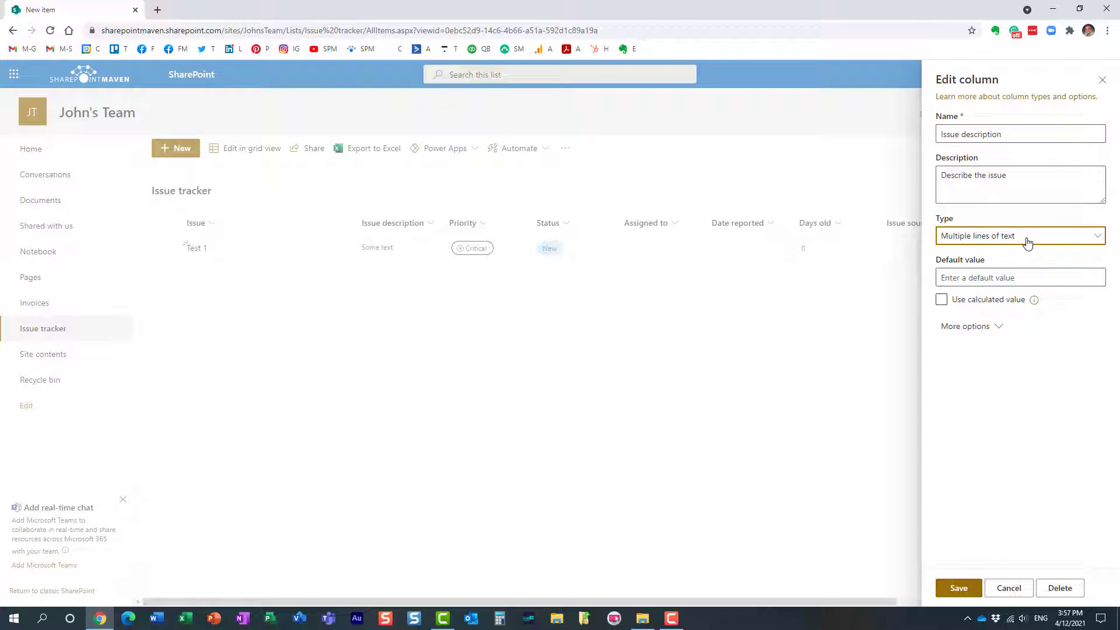
pyautogui.moveTo(1060, 465)
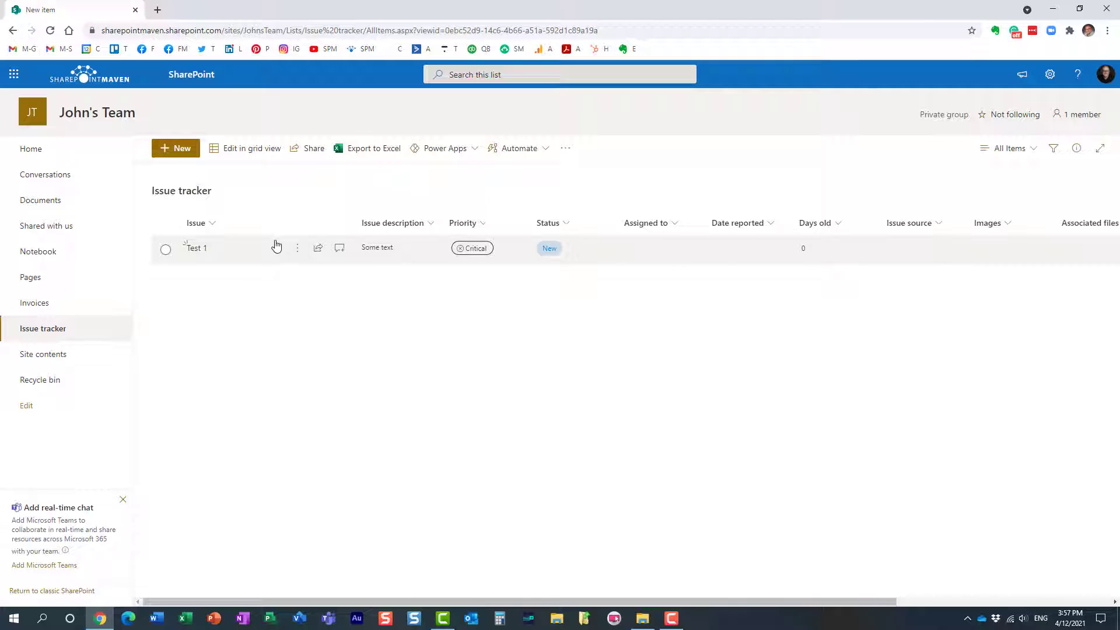
# - Start a fresh issue item with 'Some text' in Issue description, leaving Issue empty
pyautogui.click(176, 147)
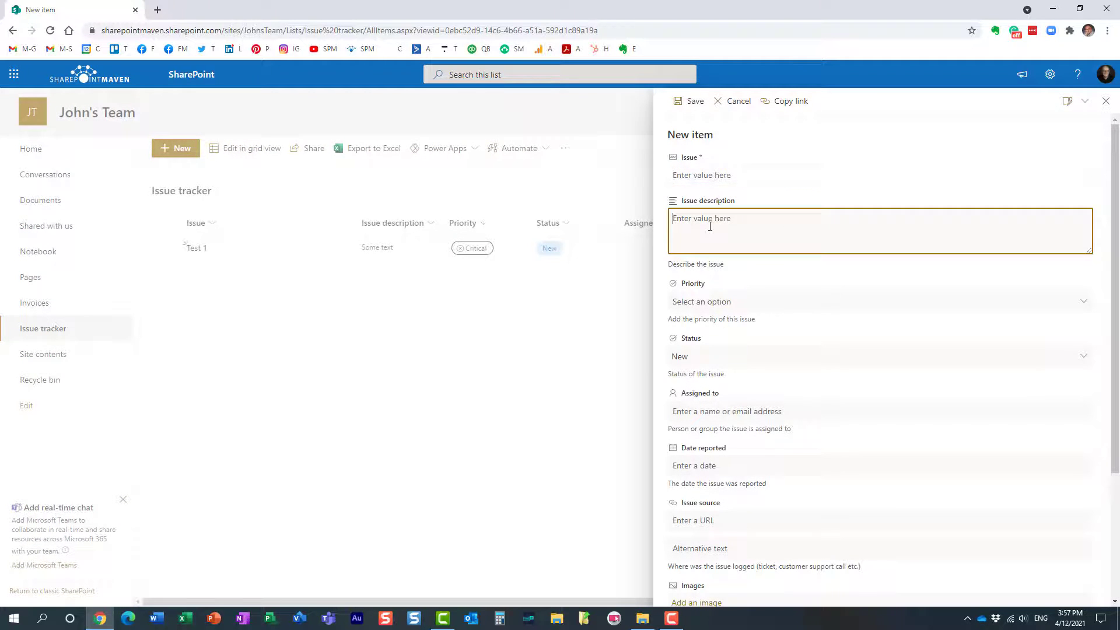
pyautogui.write('Some text')
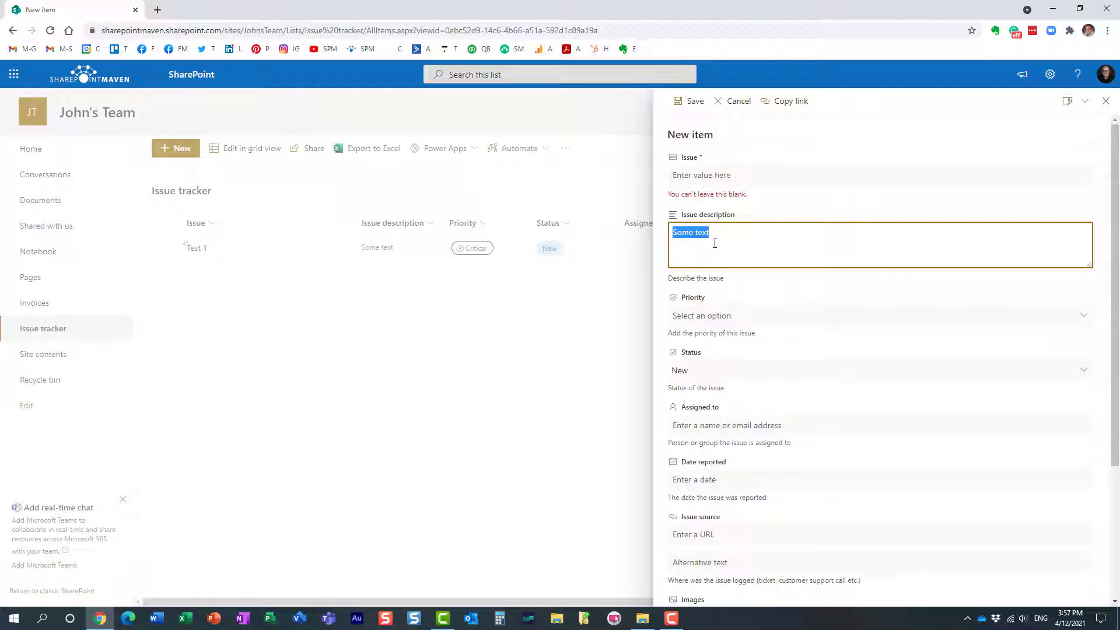
pyautogui.moveTo(790, 282)
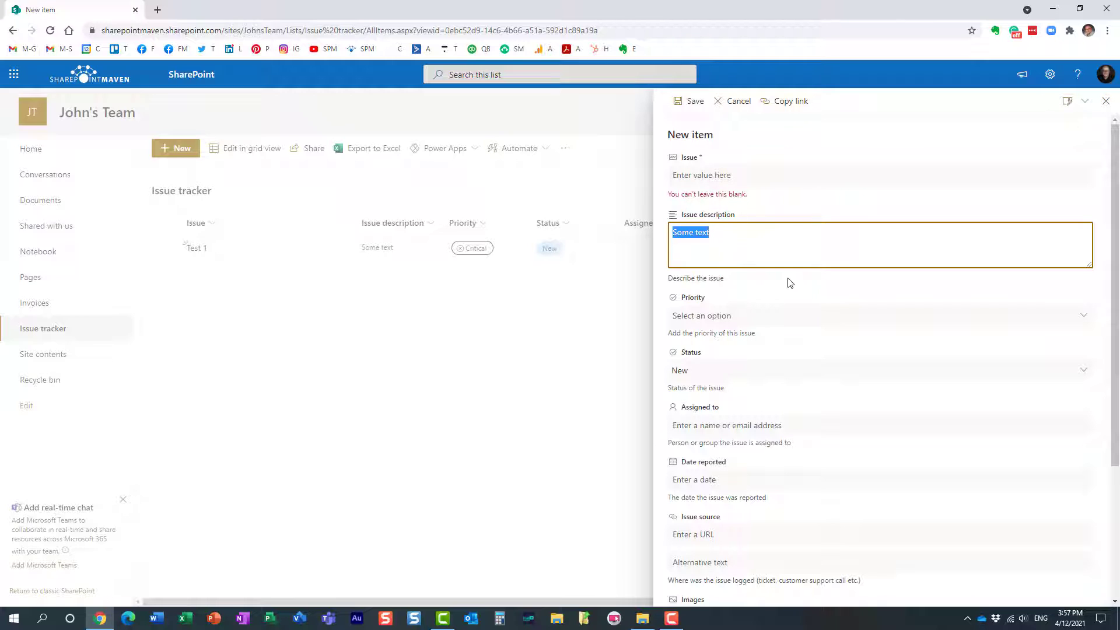
pyautogui.moveTo(734, 265)
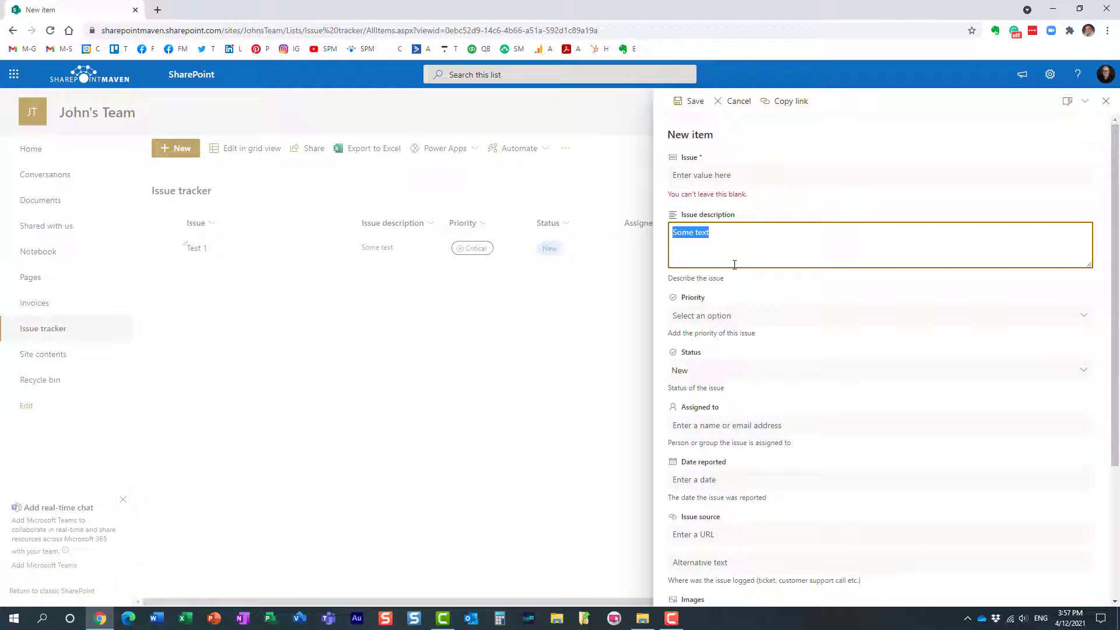
pyautogui.moveTo(764, 242)
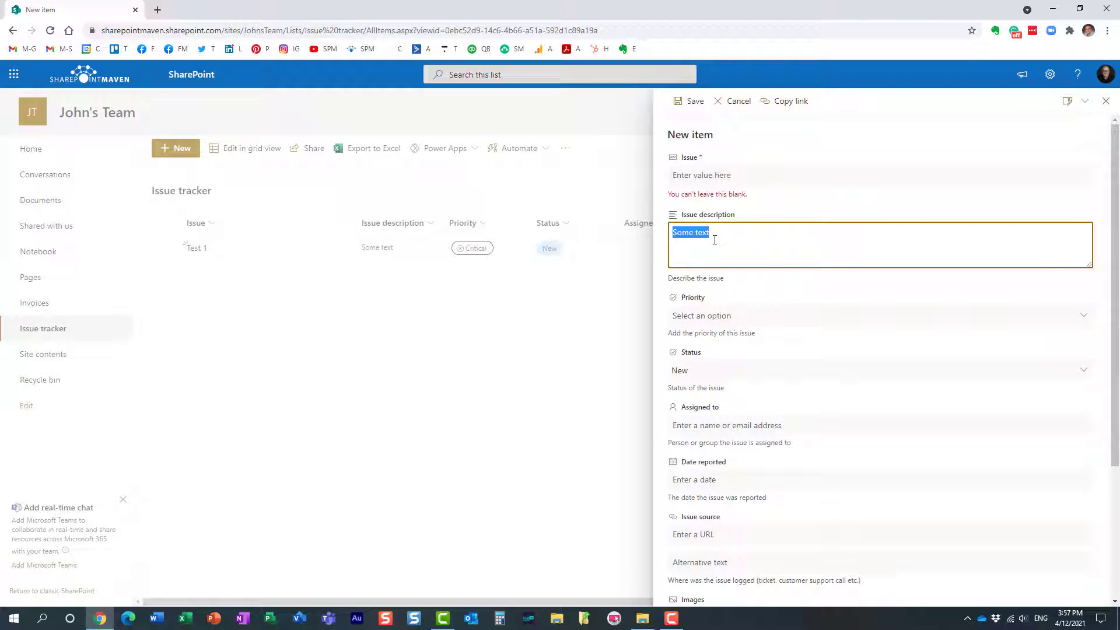
pyautogui.moveTo(740, 293)
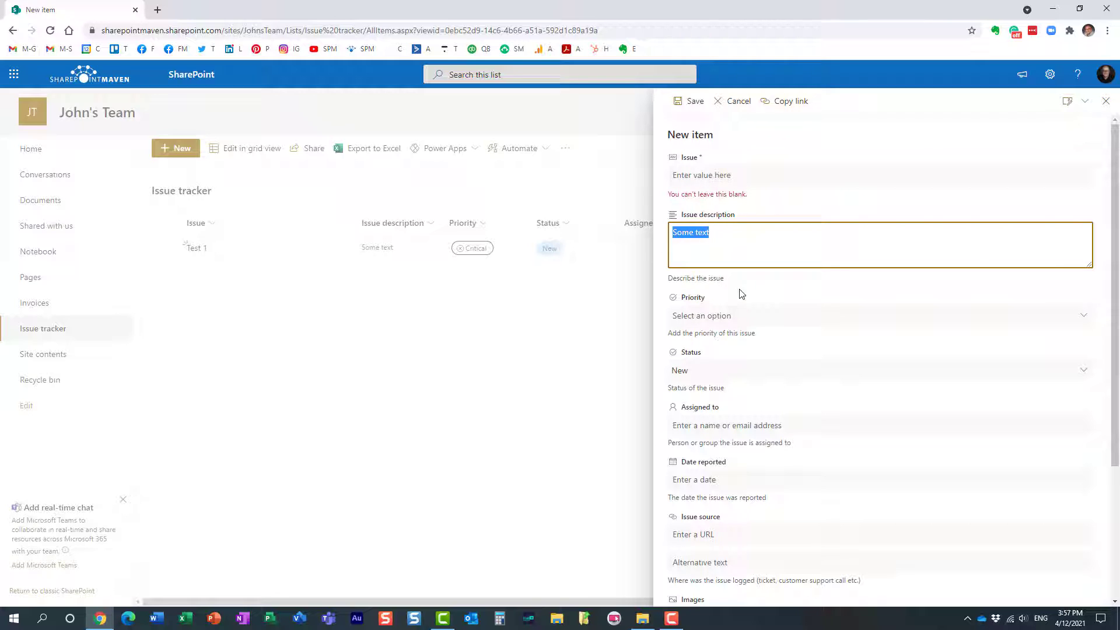
pyautogui.scroll(-3)
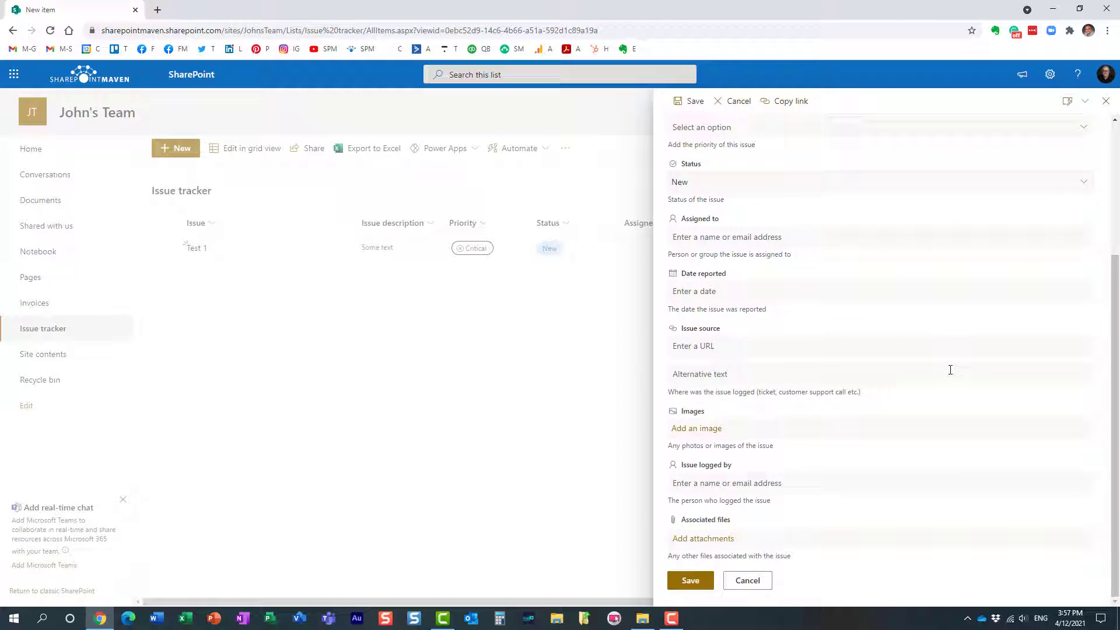
# - Cancel the unsaved new item and open the Issue description column's options menu
pyautogui.click(746, 580)
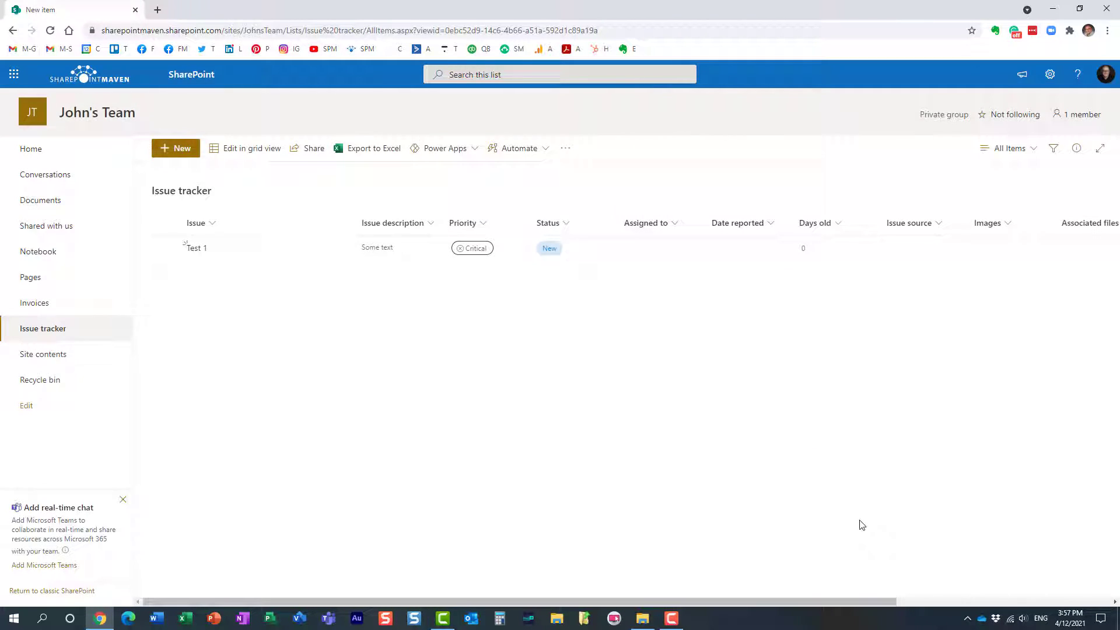
pyautogui.moveTo(461, 324)
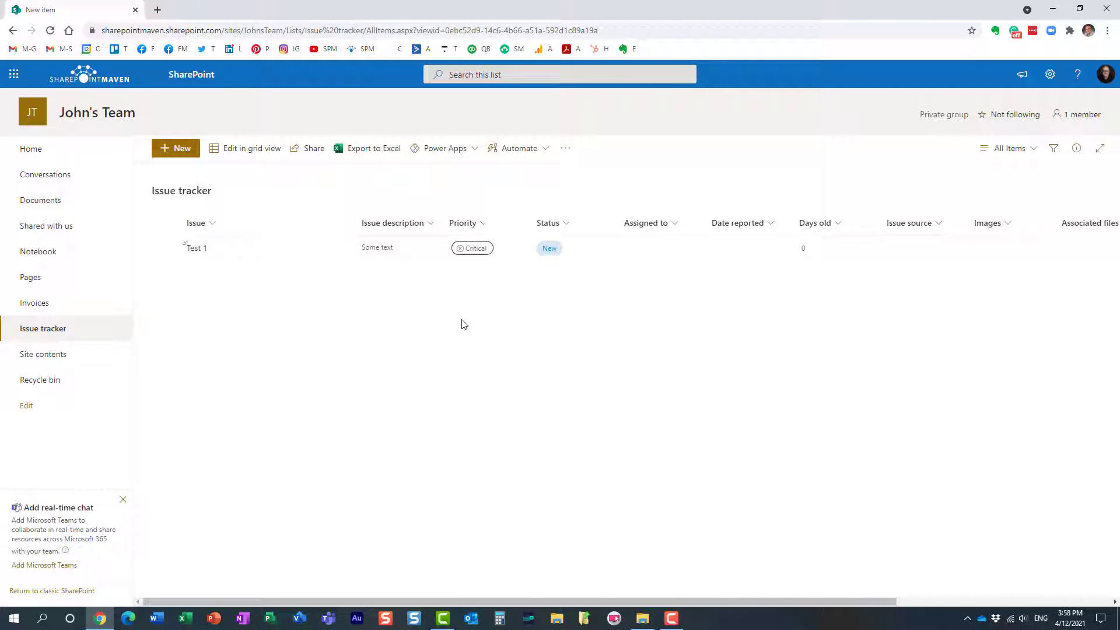
pyautogui.click(430, 222)
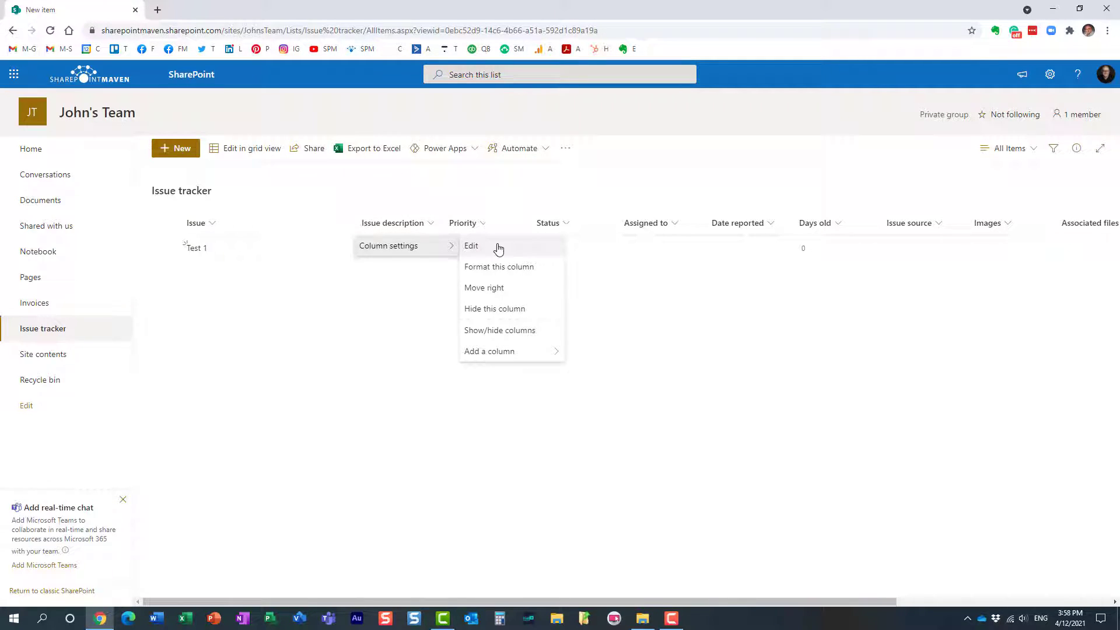
# - Set Use enhanced rich text to Yes for the Issue description column and save
pyautogui.click(471, 245)
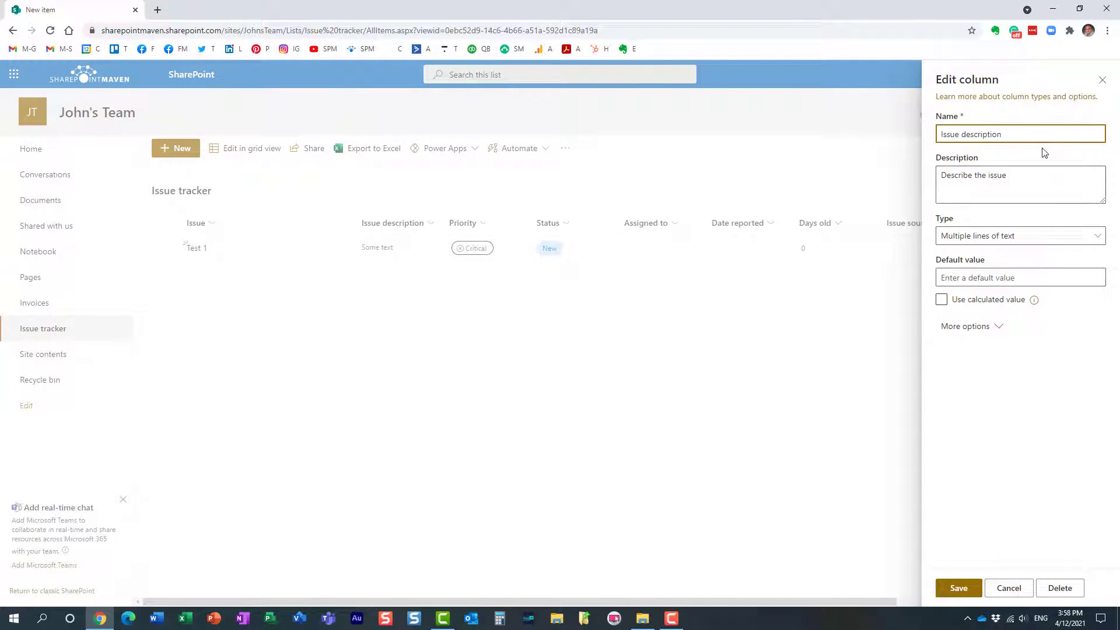
pyautogui.moveTo(965, 326)
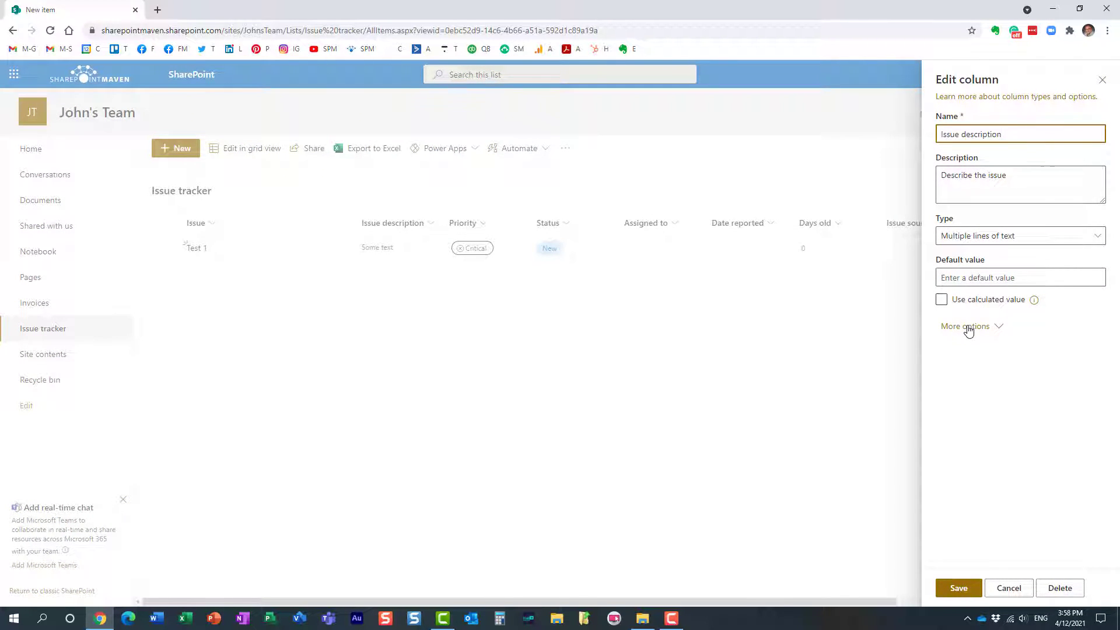
pyautogui.click(965, 326)
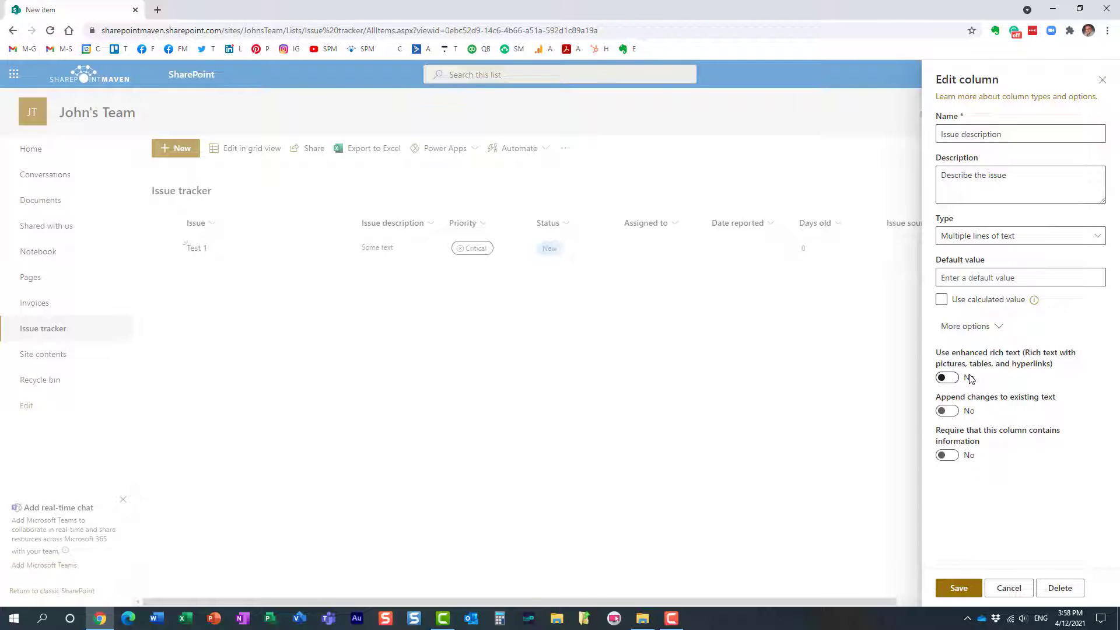
pyautogui.click(946, 377)
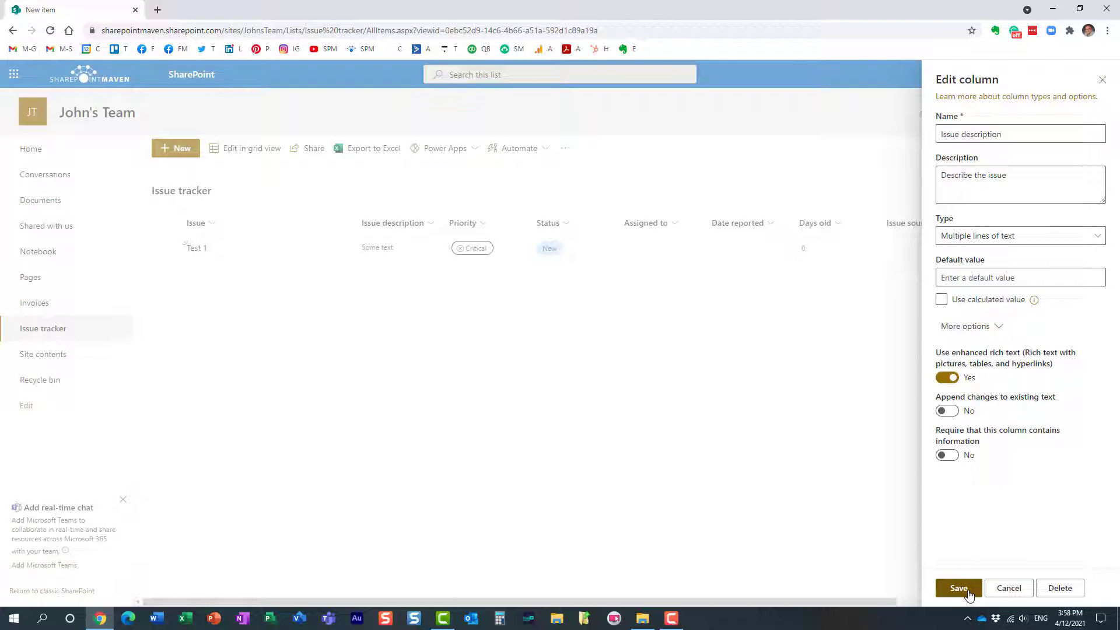
pyautogui.click(958, 588)
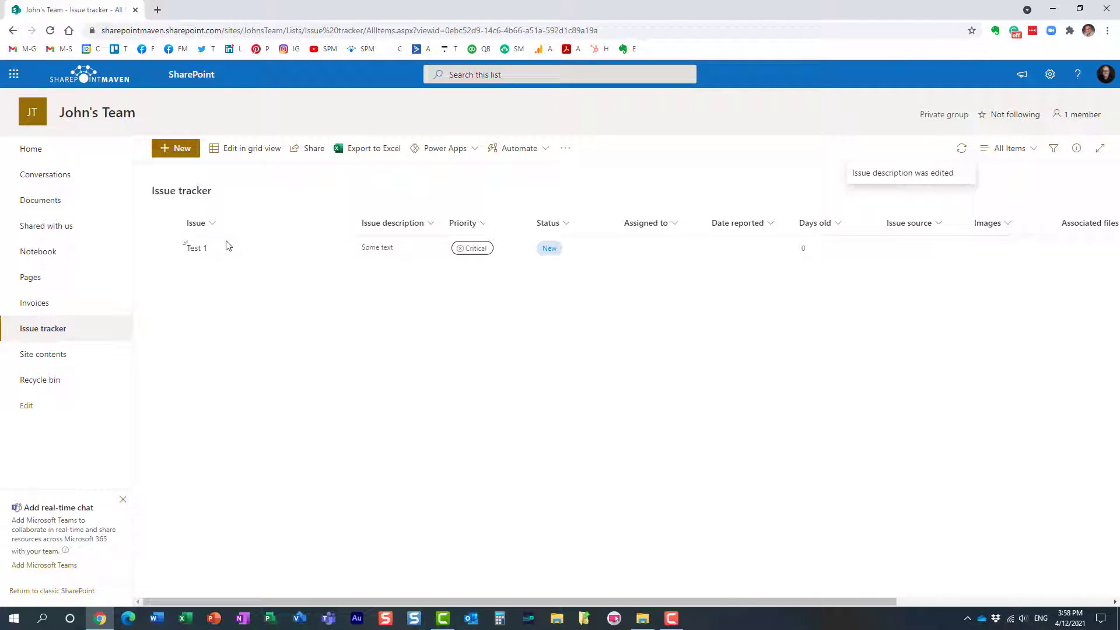
# - Open a new item form and enter 'Test 2' in the Issue field
pyautogui.click(176, 148)
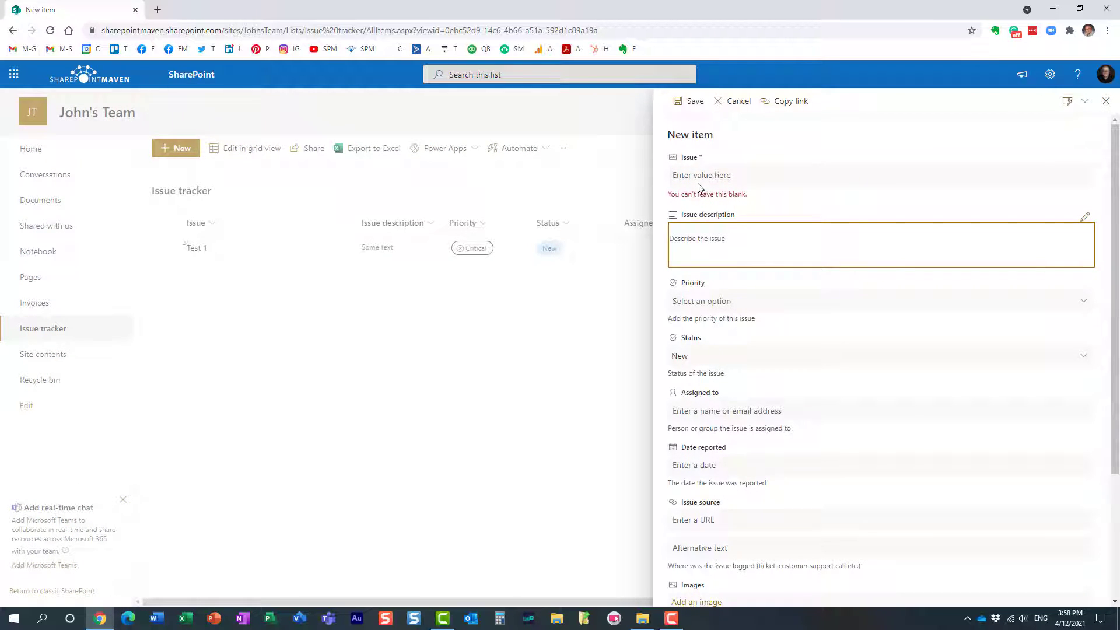
pyautogui.write('Test')
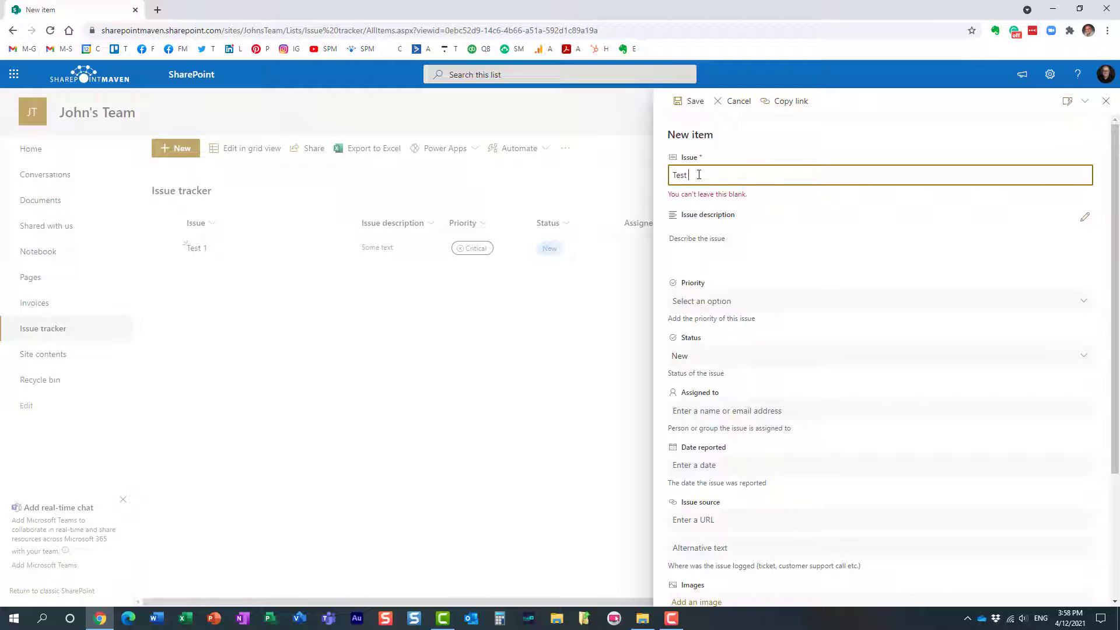
pyautogui.write('2')
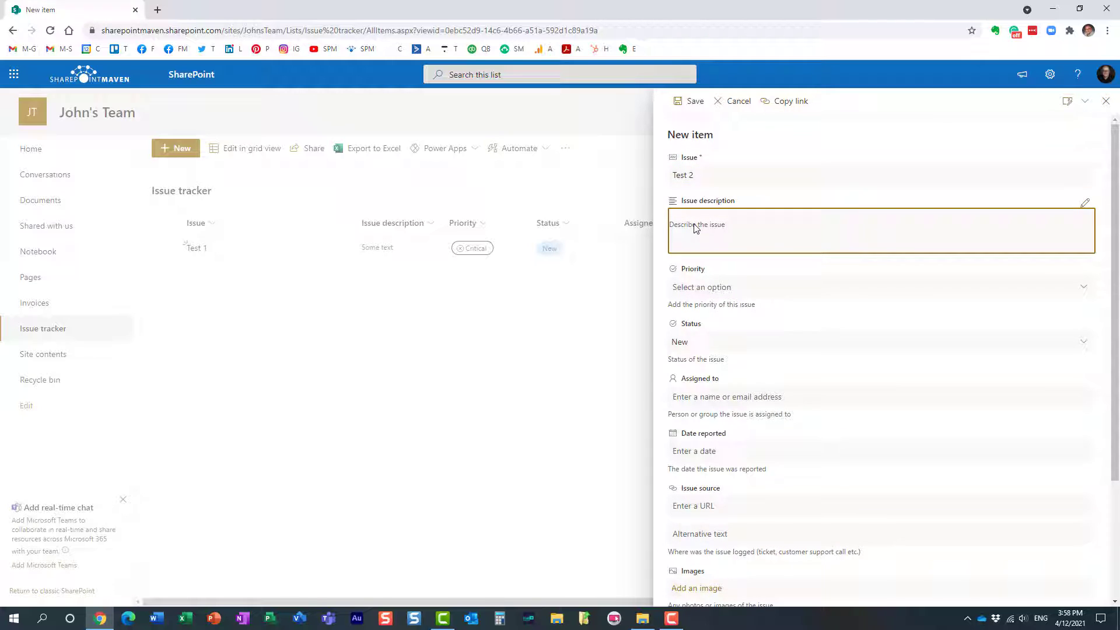
pyautogui.moveTo(1069, 209)
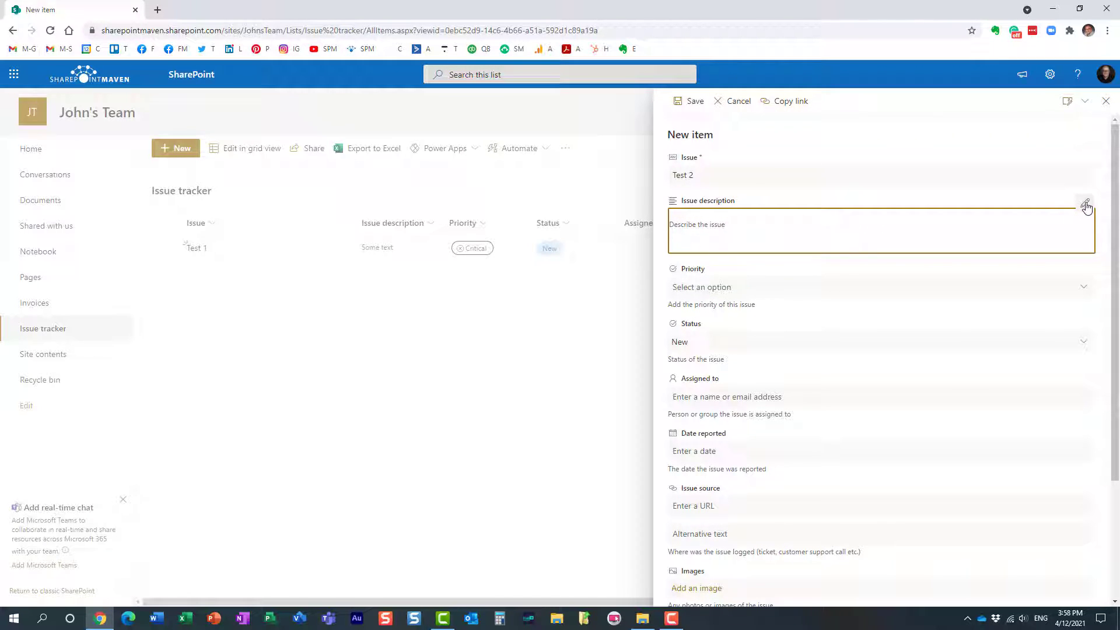
# - Format 'Some text' in Impact font, then type 'Link' below and select it
pyautogui.click(1085, 204)
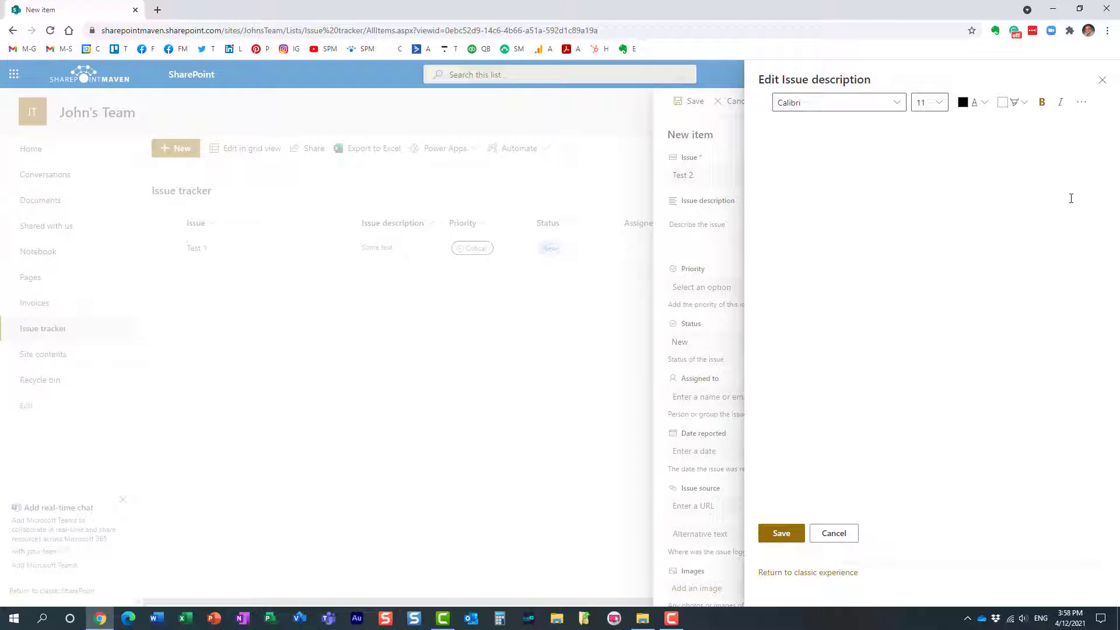
pyautogui.write('Some text')
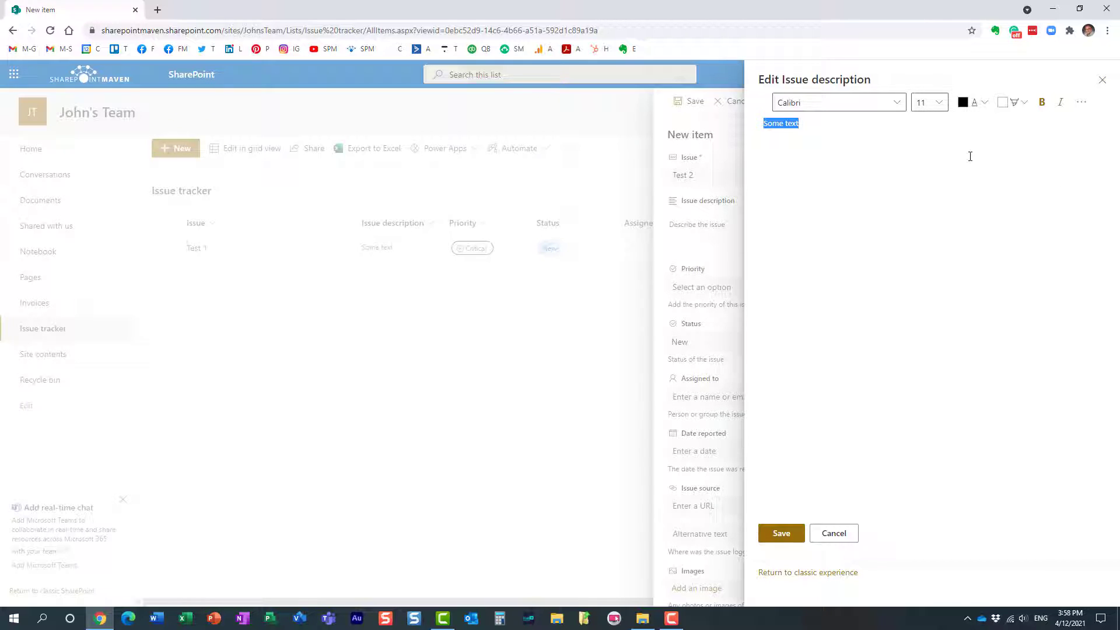
pyautogui.moveTo(987, 133)
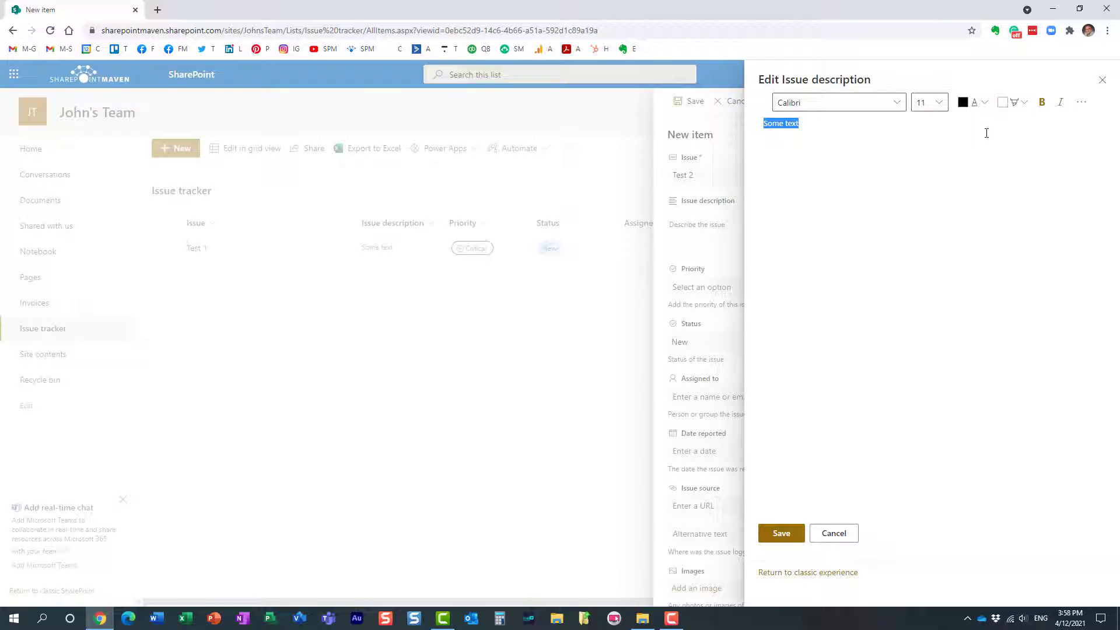
pyautogui.moveTo(907, 115)
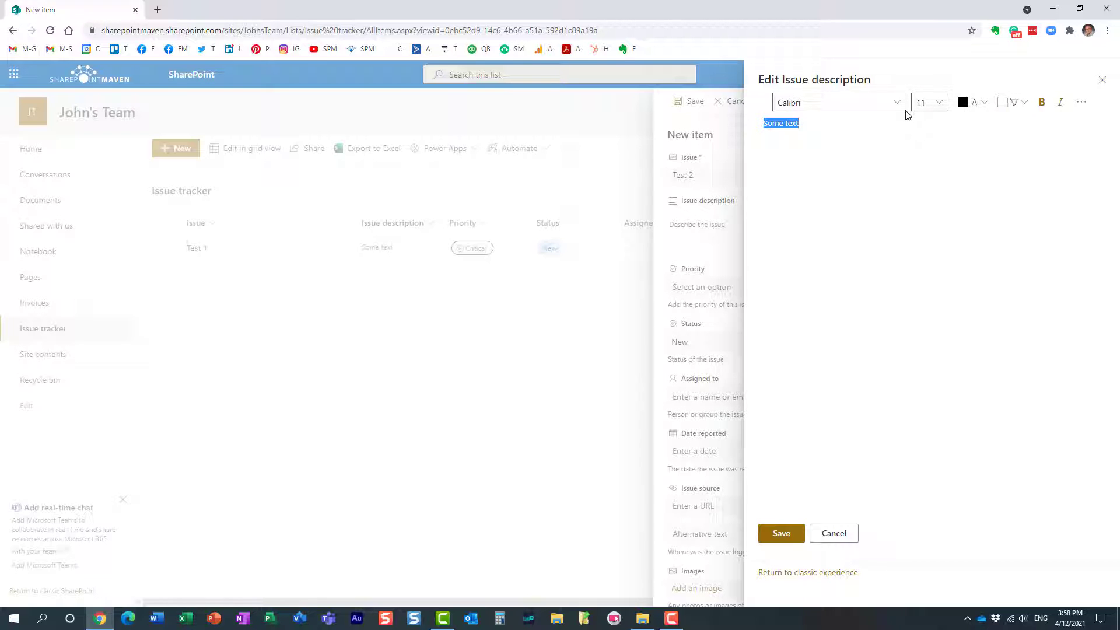
pyautogui.click(835, 102)
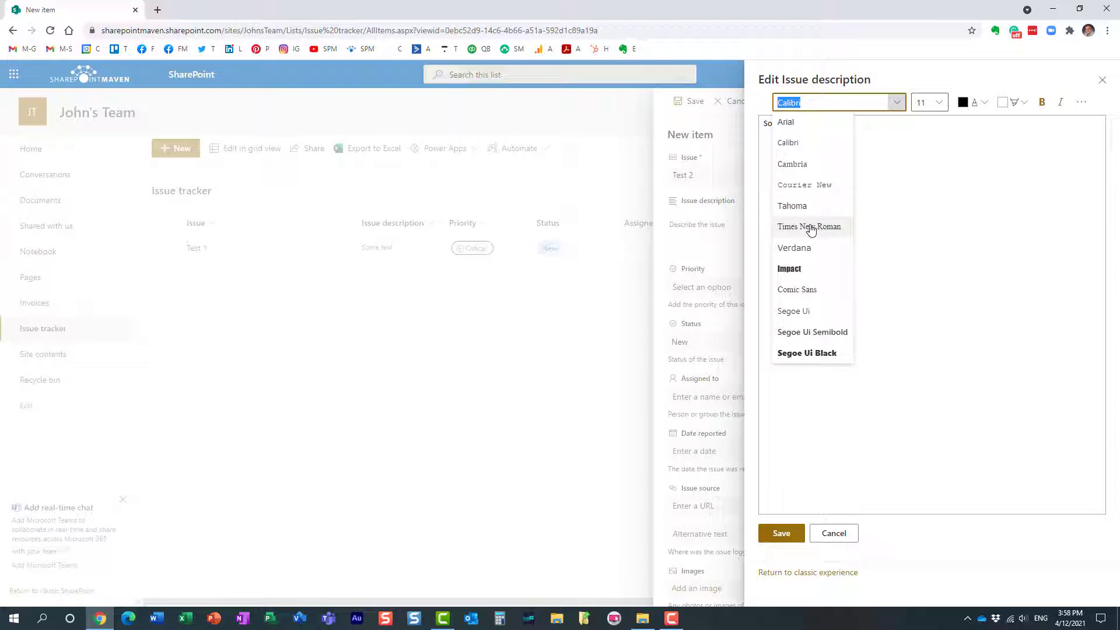
pyautogui.click(789, 268)
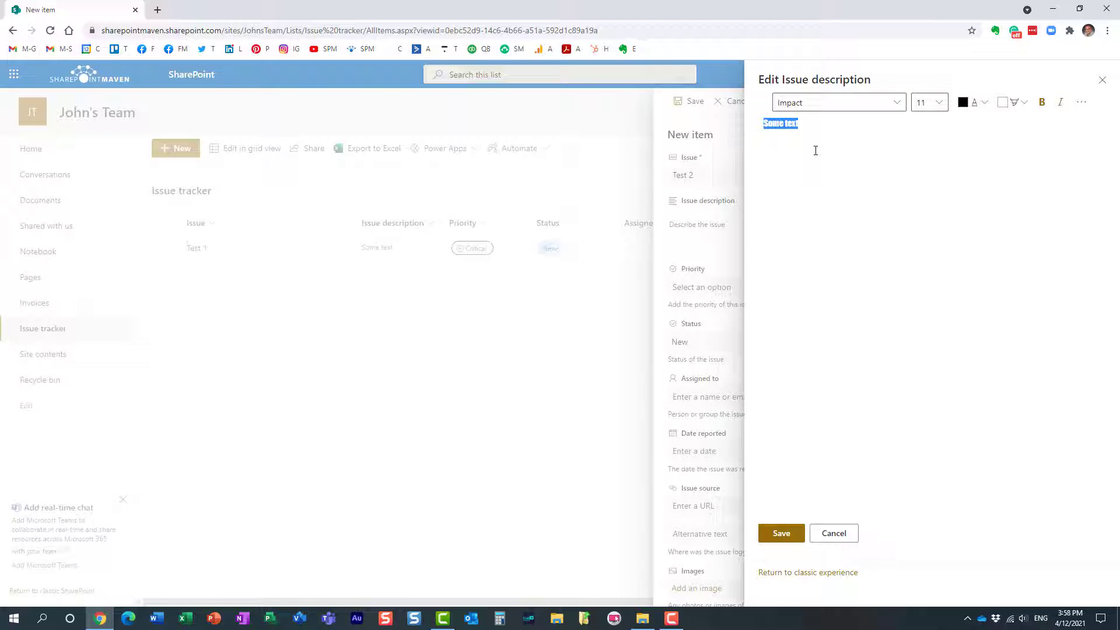
pyautogui.click(974, 101)
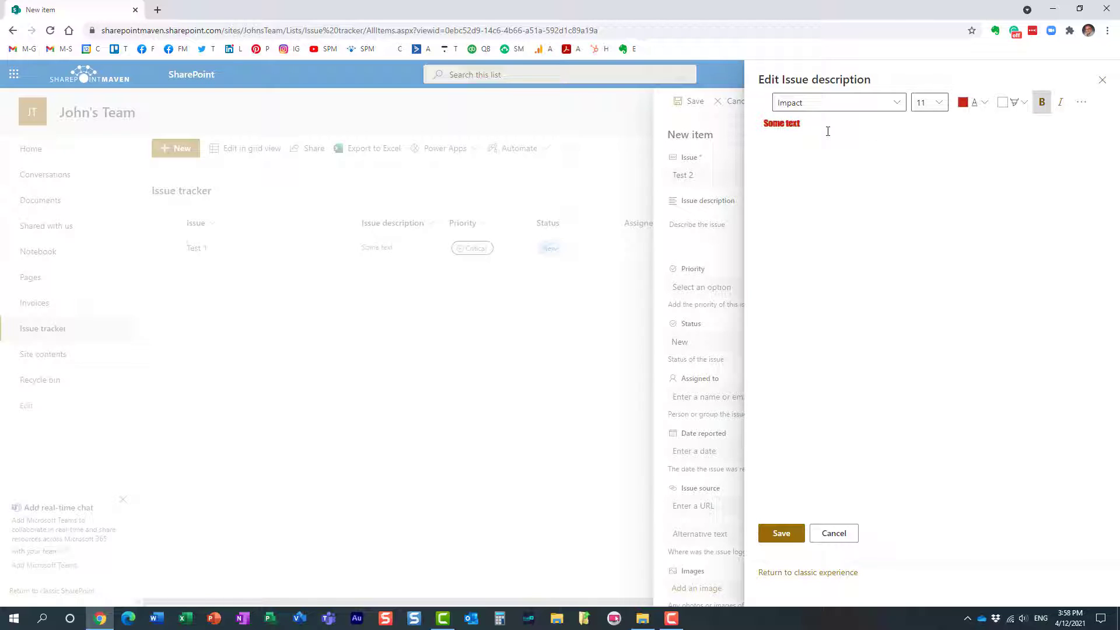
pyautogui.write('Link')
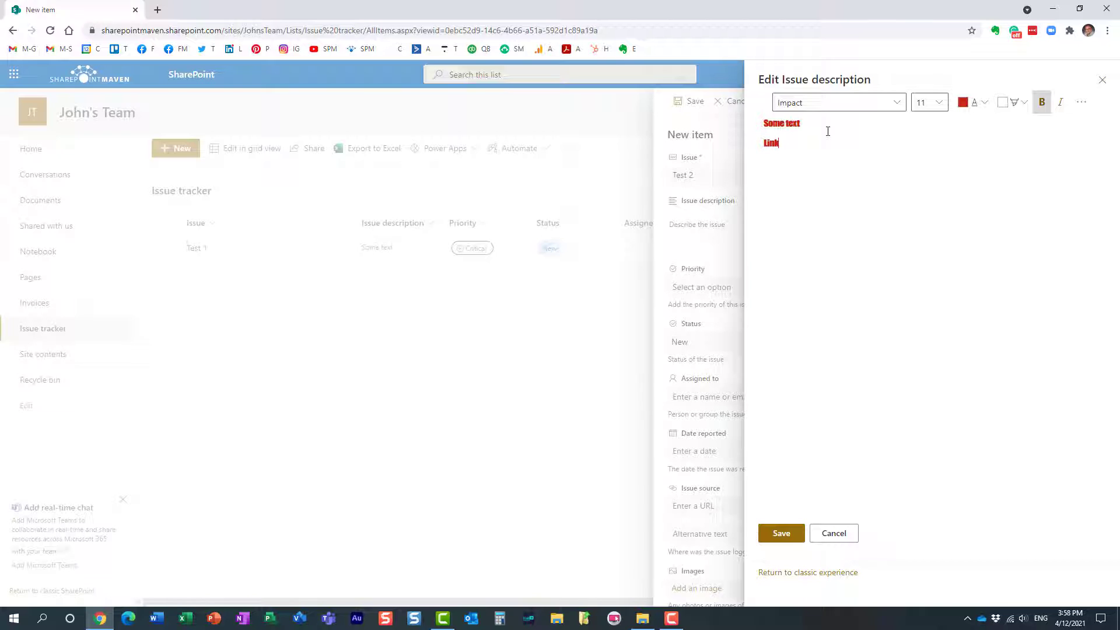
pyautogui.doubleClick(771, 143)
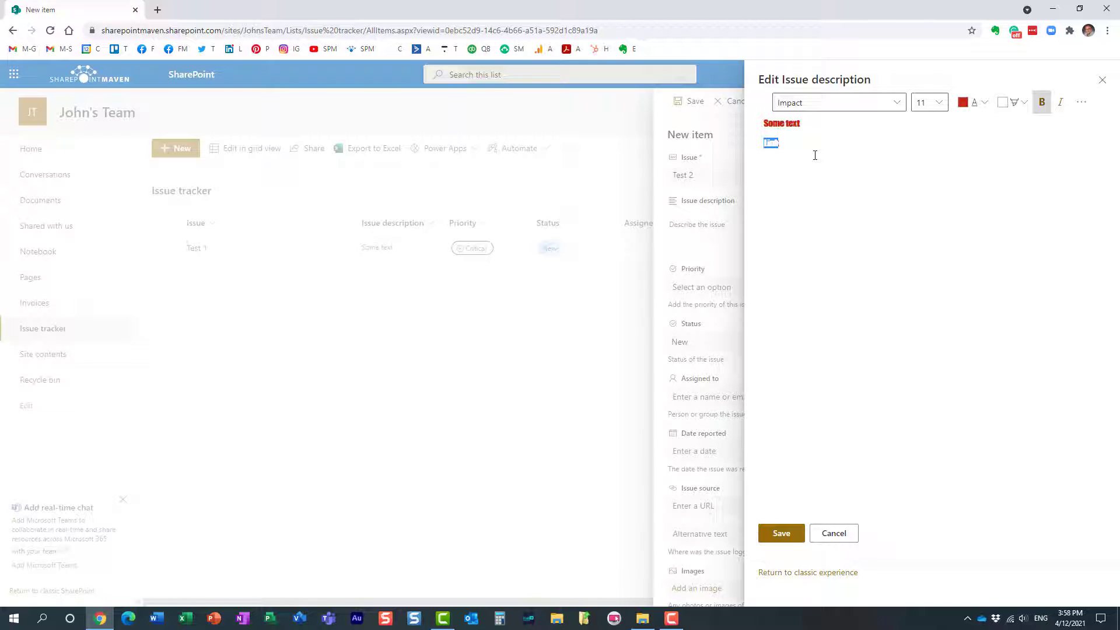
pyautogui.moveTo(1081, 102)
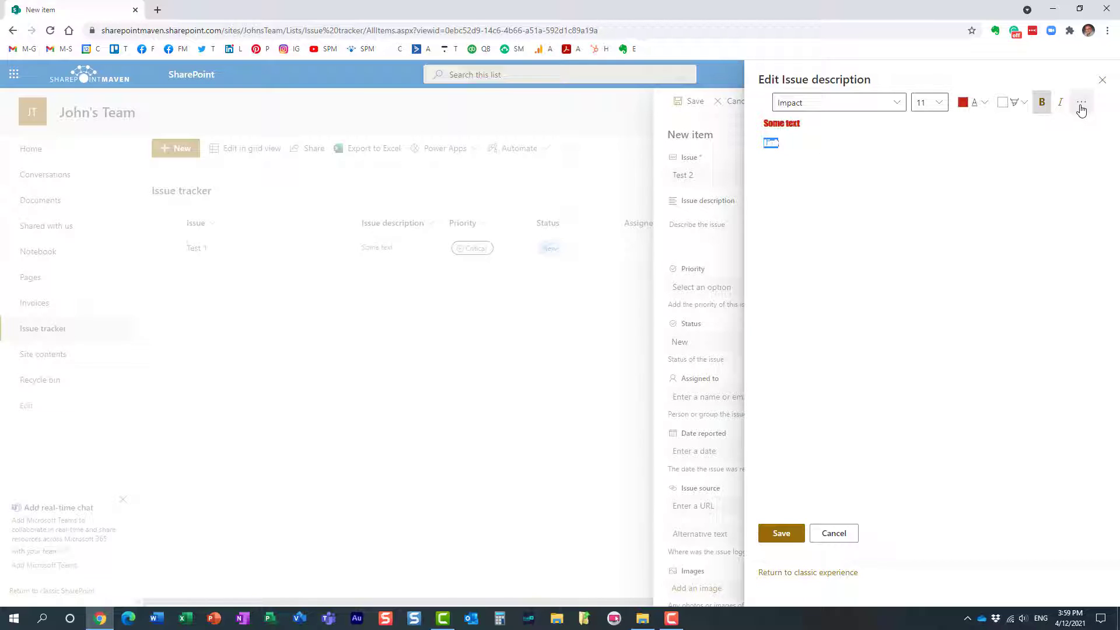
pyautogui.click(1081, 102)
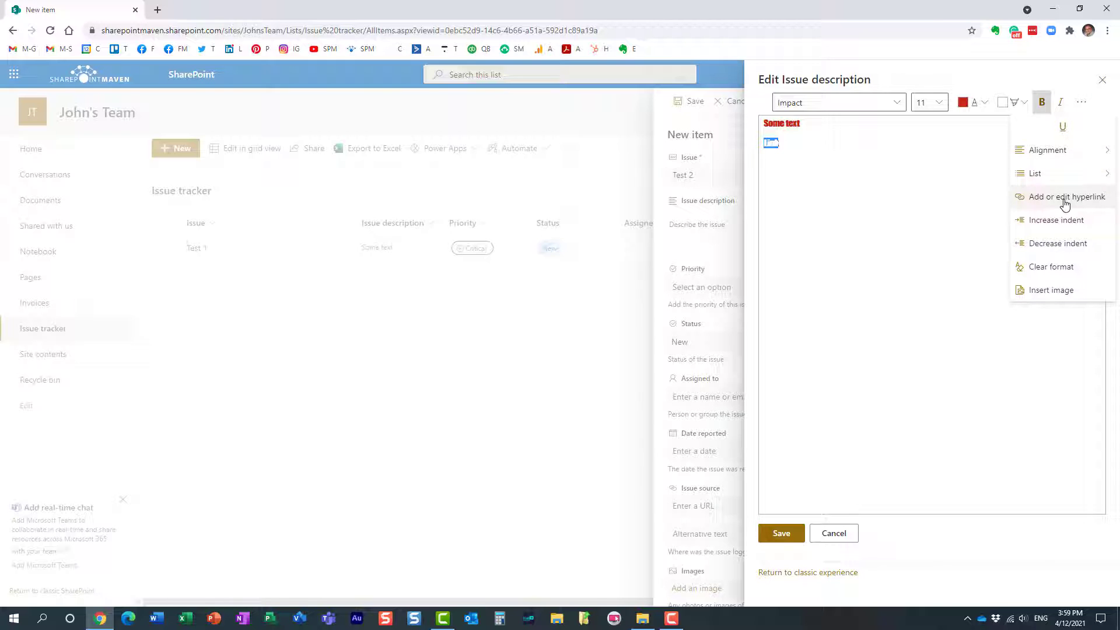
pyautogui.click(1063, 197)
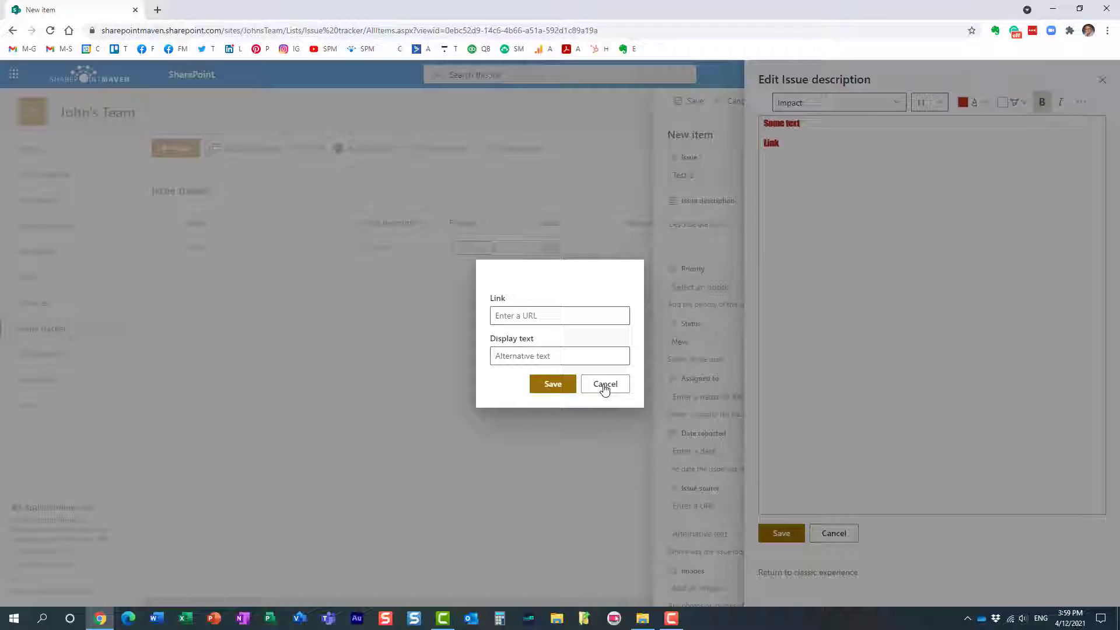
pyautogui.click(604, 384)
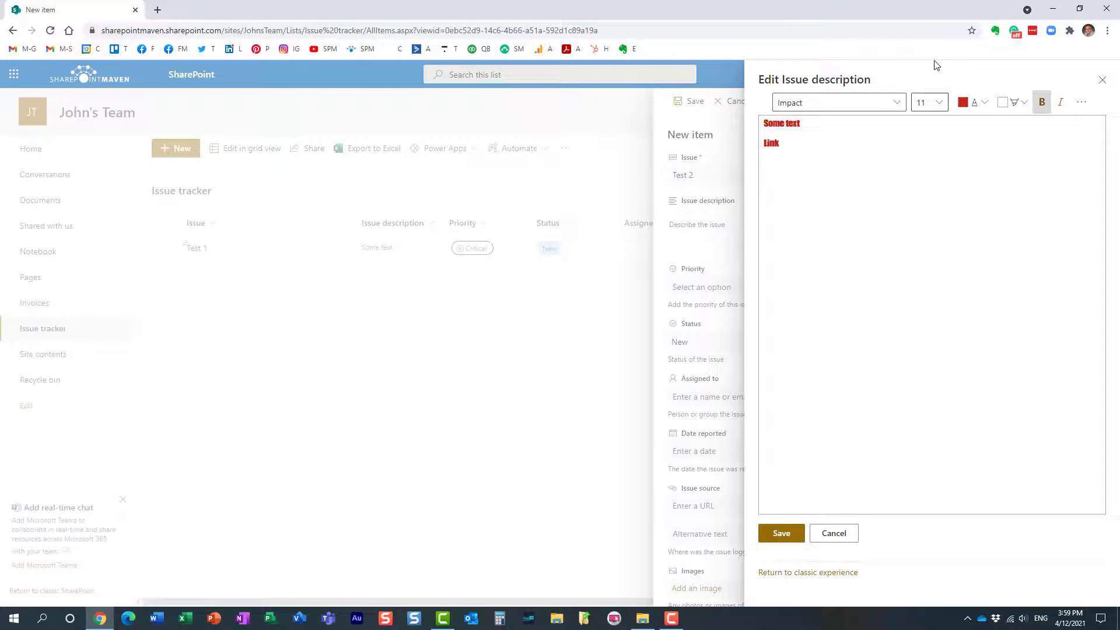
pyautogui.moveTo(582, 251)
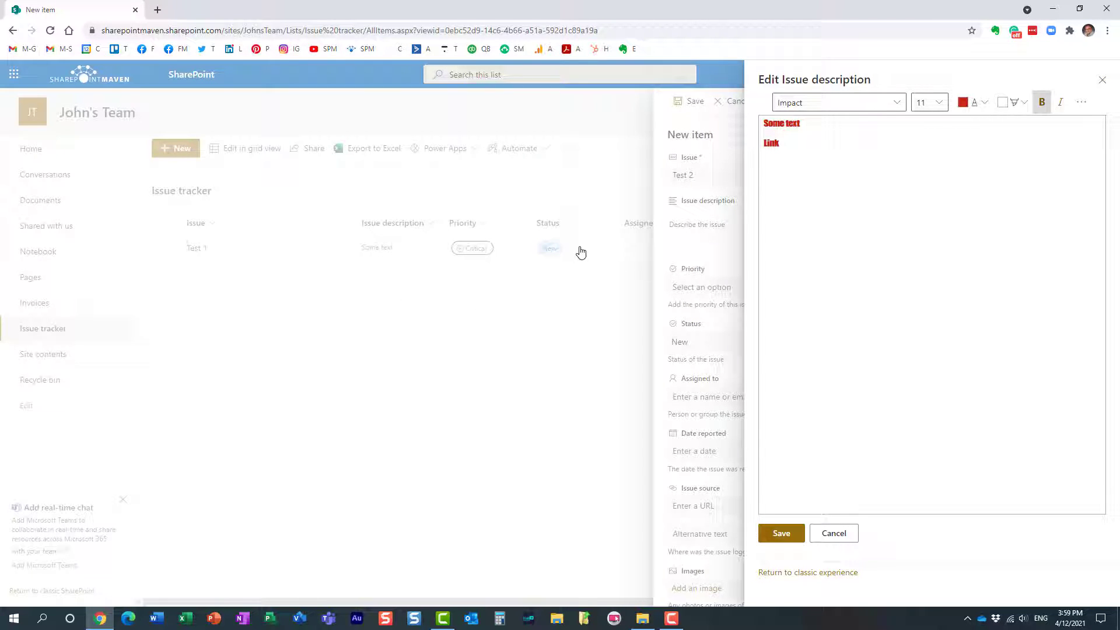
pyautogui.moveTo(476, 246)
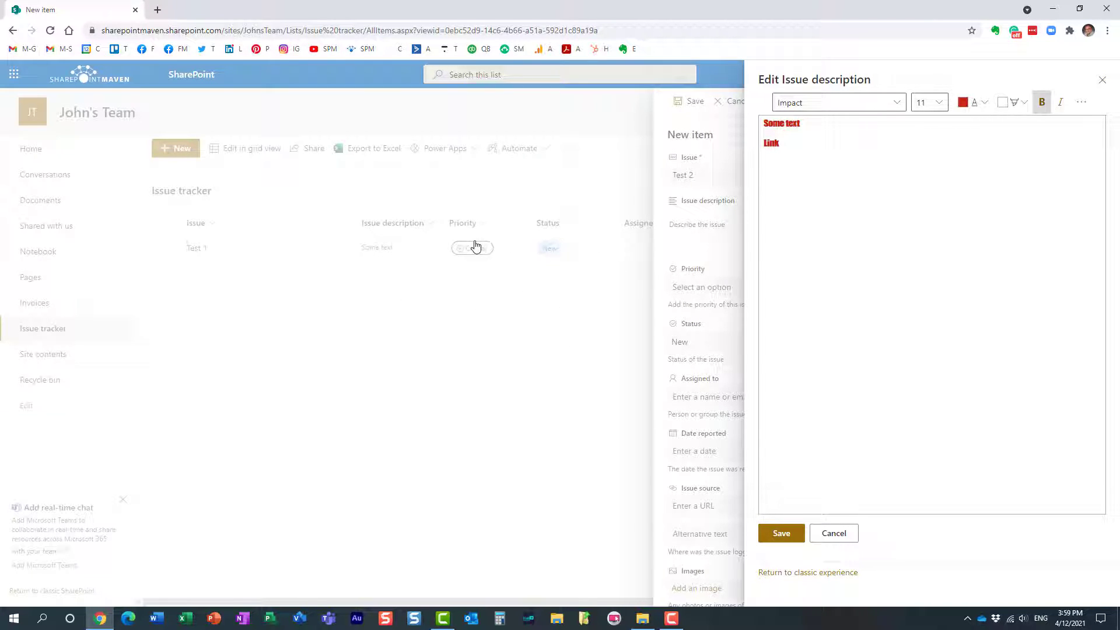
# - Keep the formatted description and save Test 2 to the Issue tracker
pyautogui.click(780, 533)
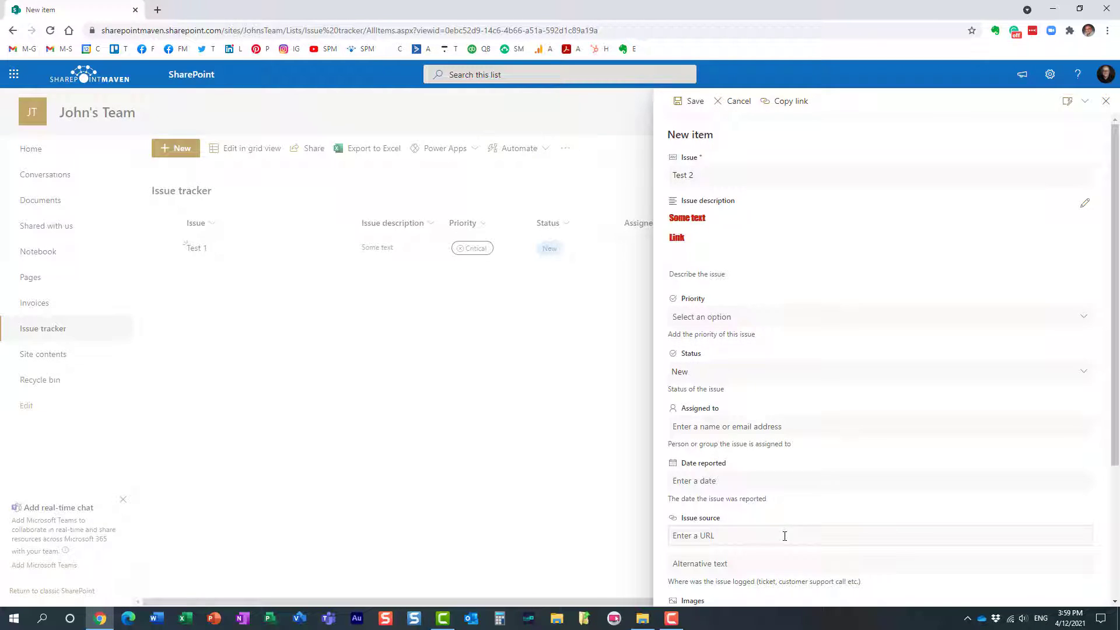
pyautogui.click(738, 101)
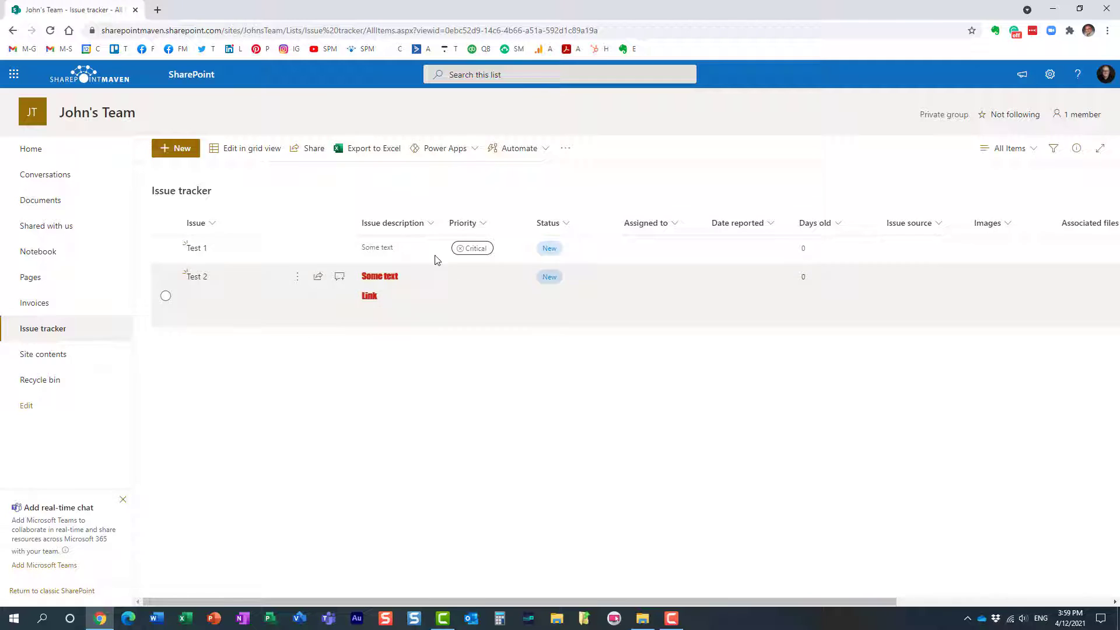
pyautogui.moveTo(403, 307)
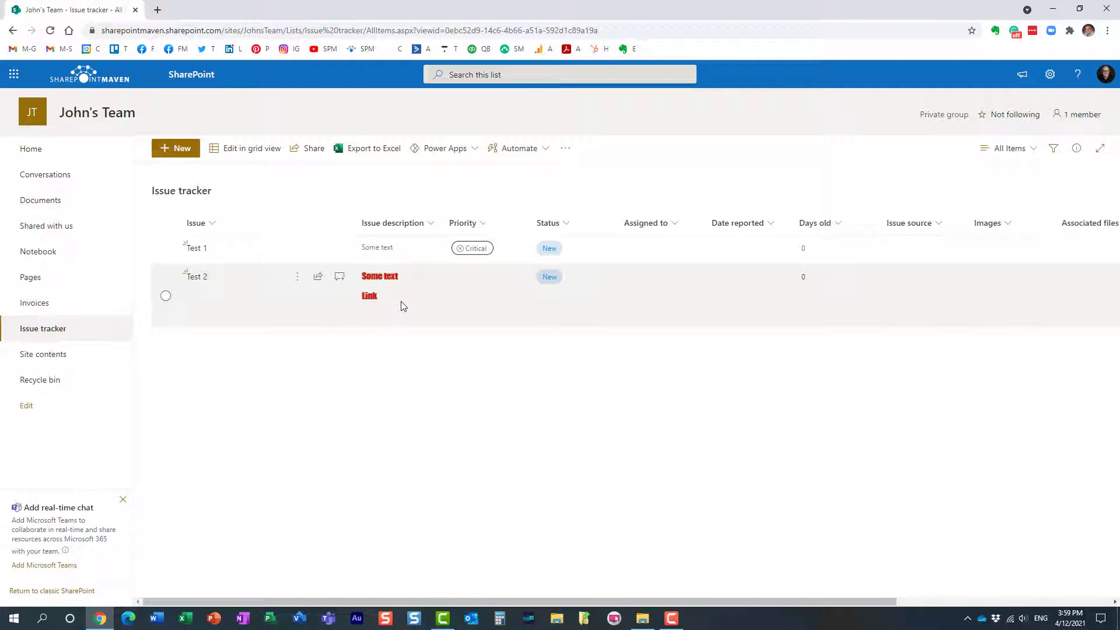